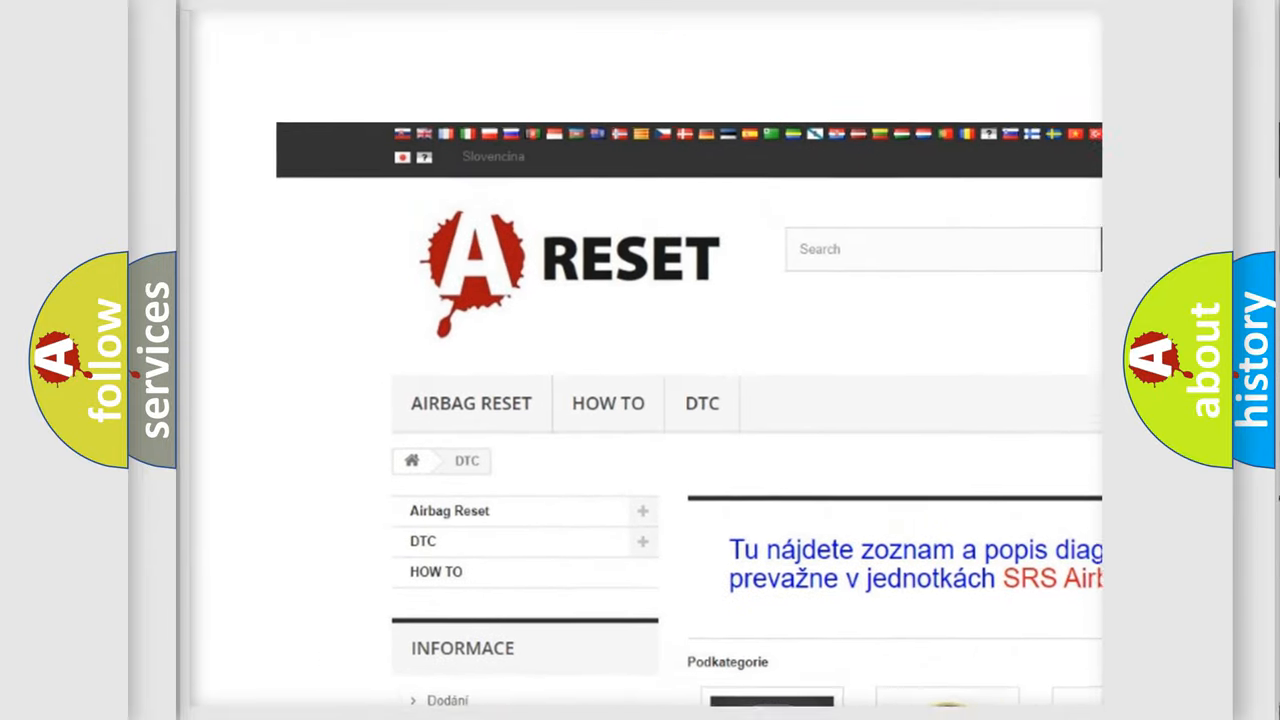
Open the Jeep DTC subcategory page and scan its list of trouble-code subcategories.
scroll("up", 3)
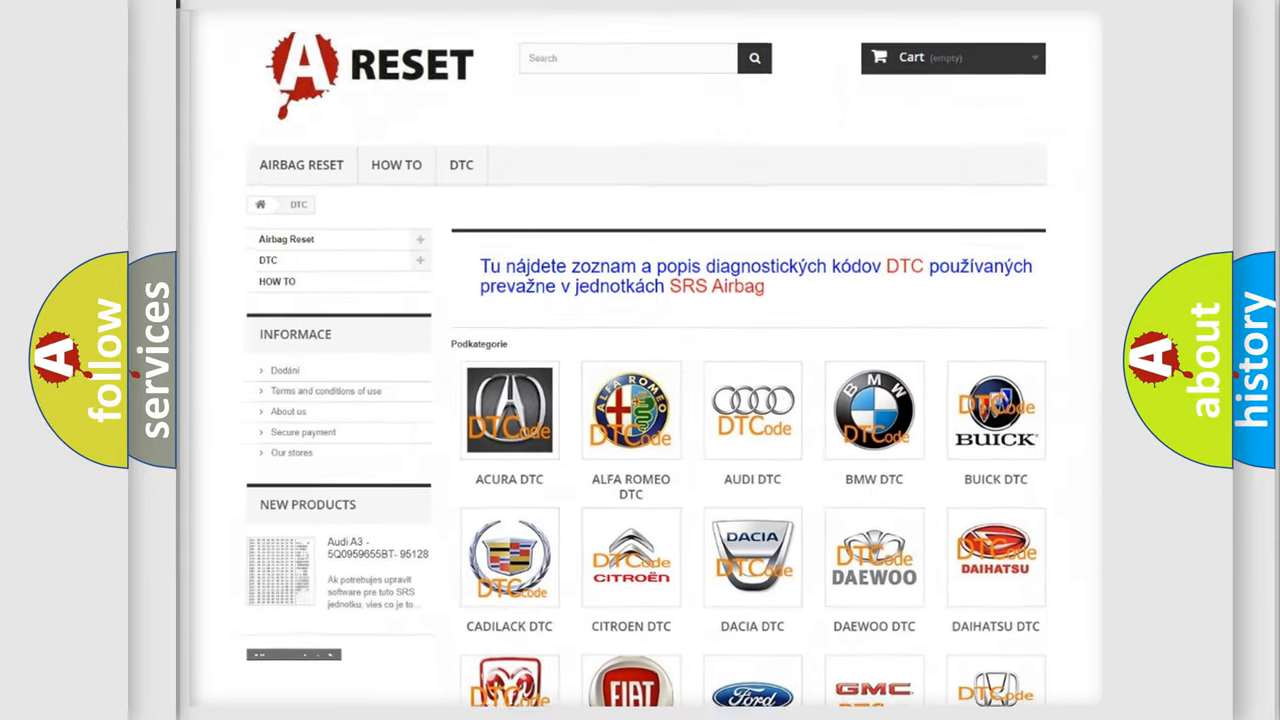
scroll("down", 3)
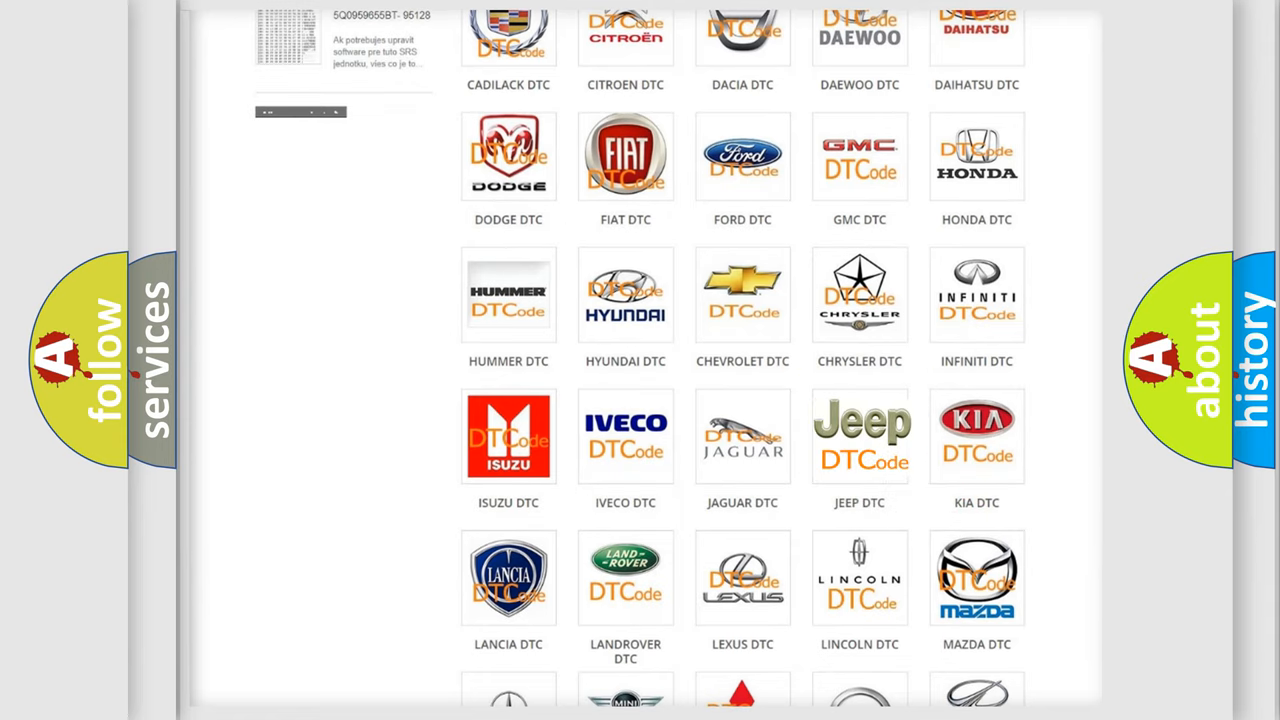
left_click(860, 436)
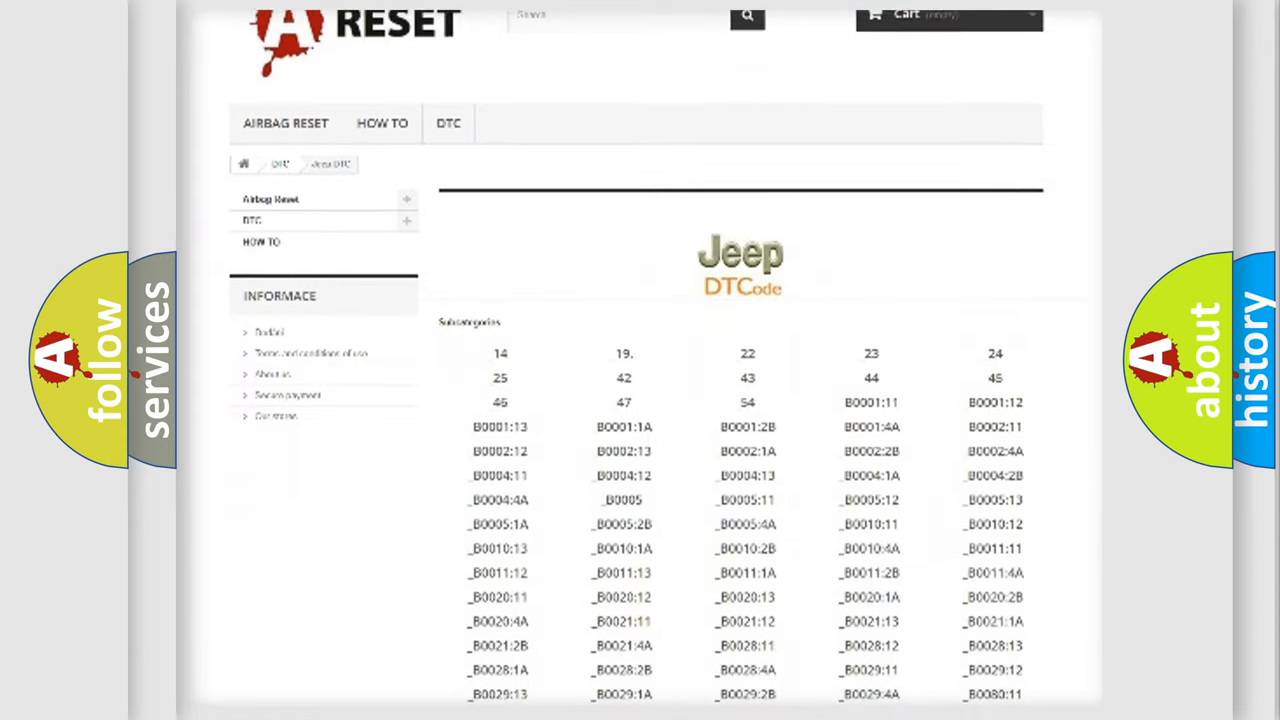
scroll("down", 3)
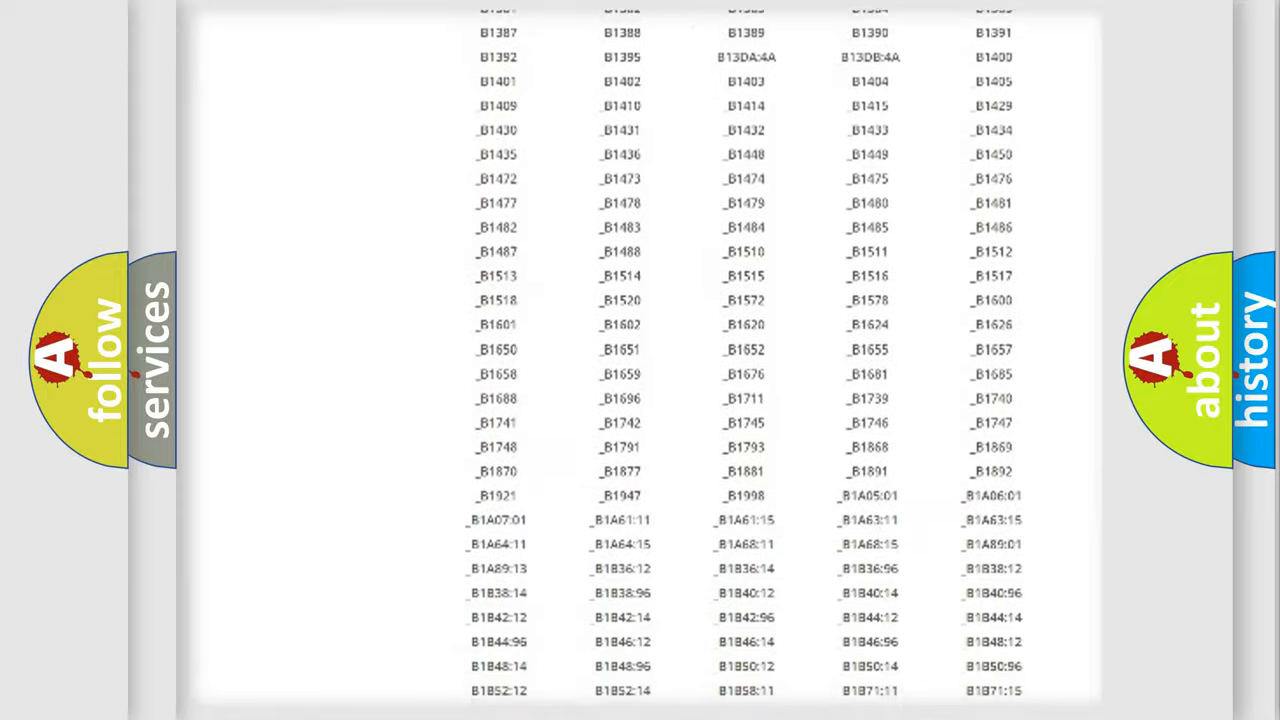
scroll("up", 3)
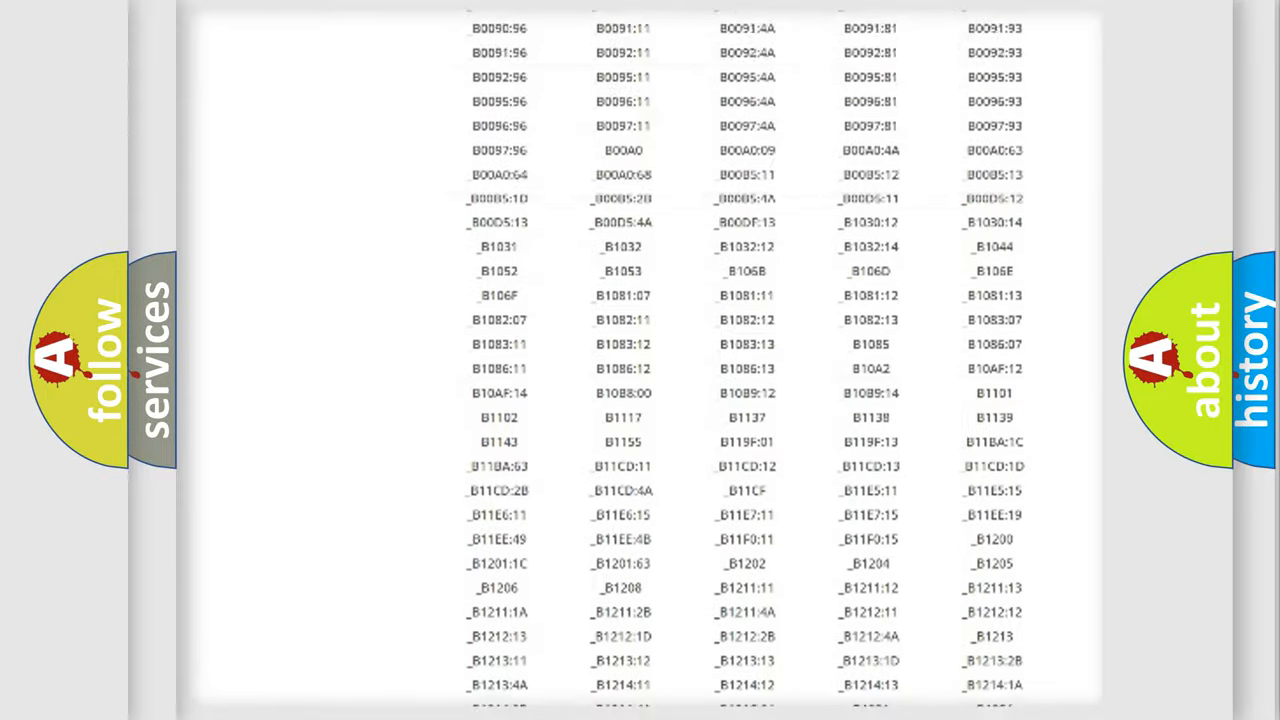
scroll("up", 3)
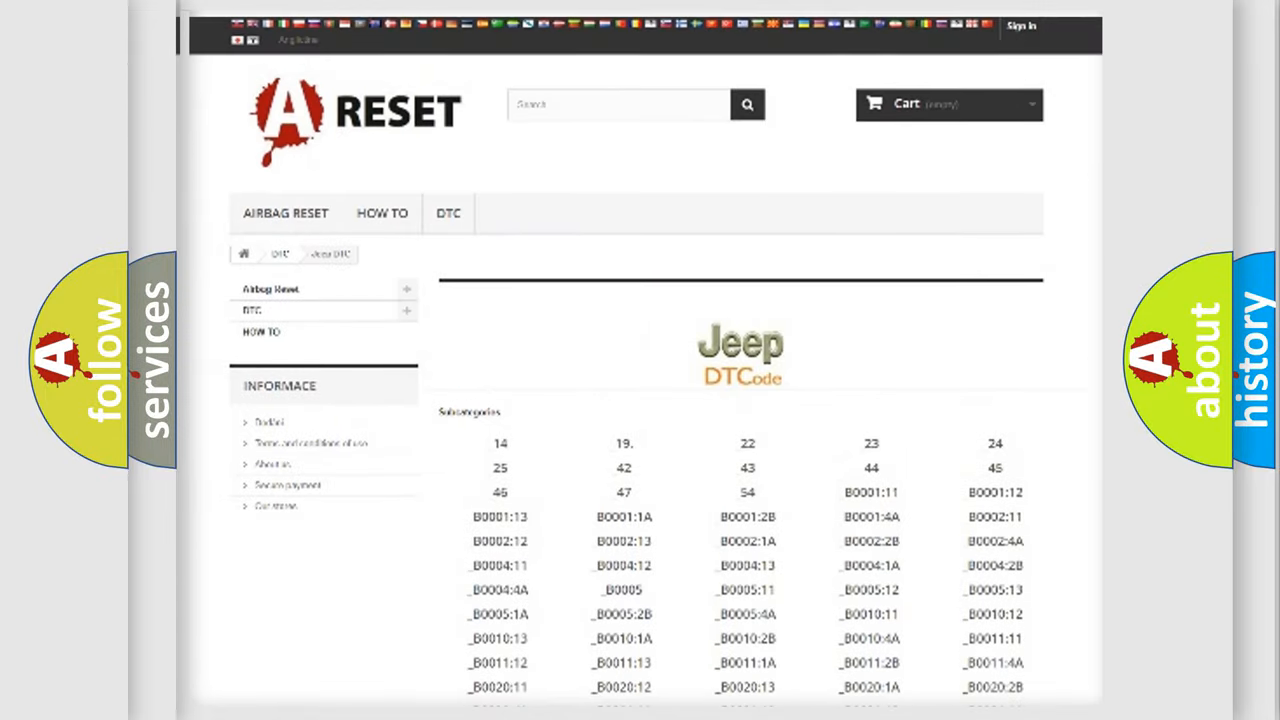